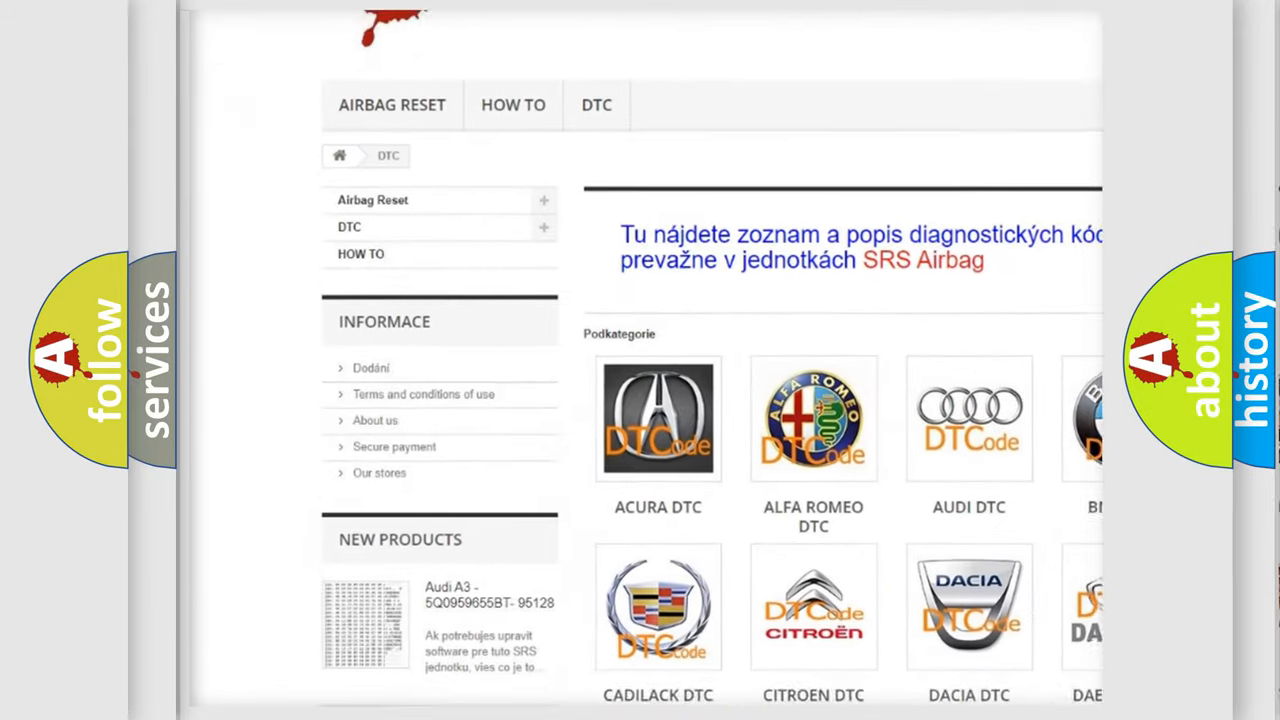
pyautogui.scroll(-3)
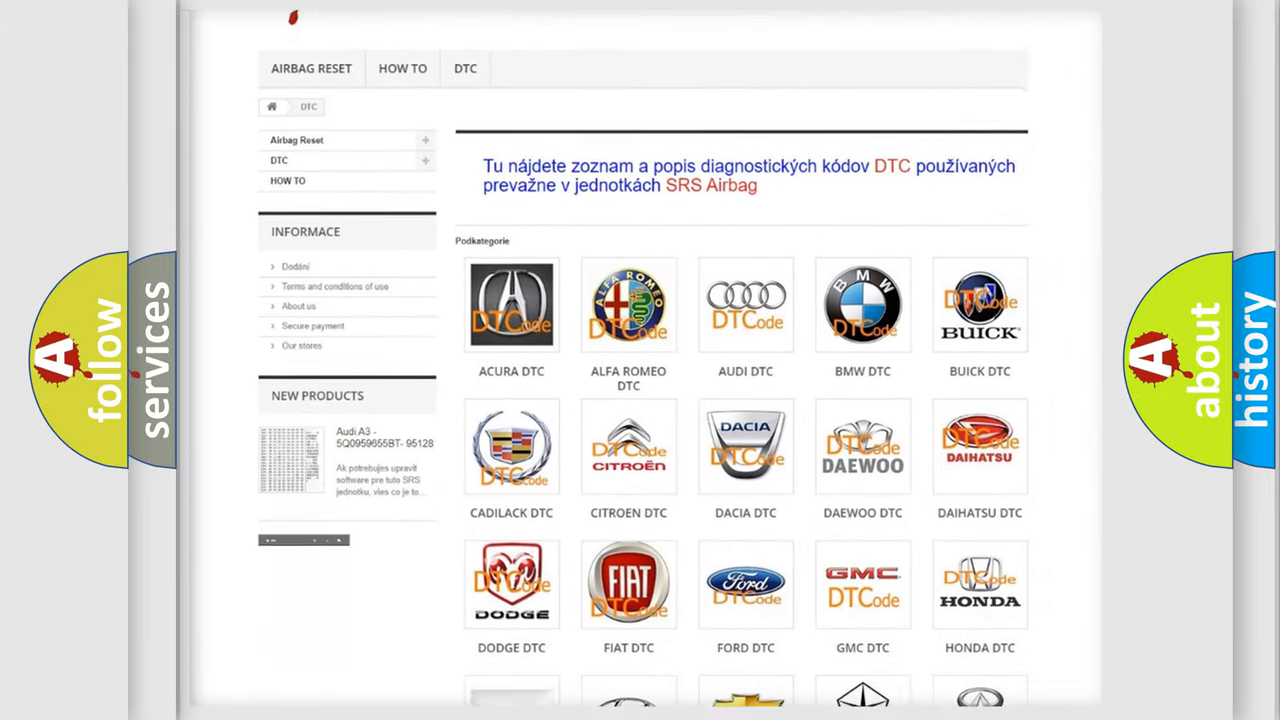
pyautogui.scroll(-3)
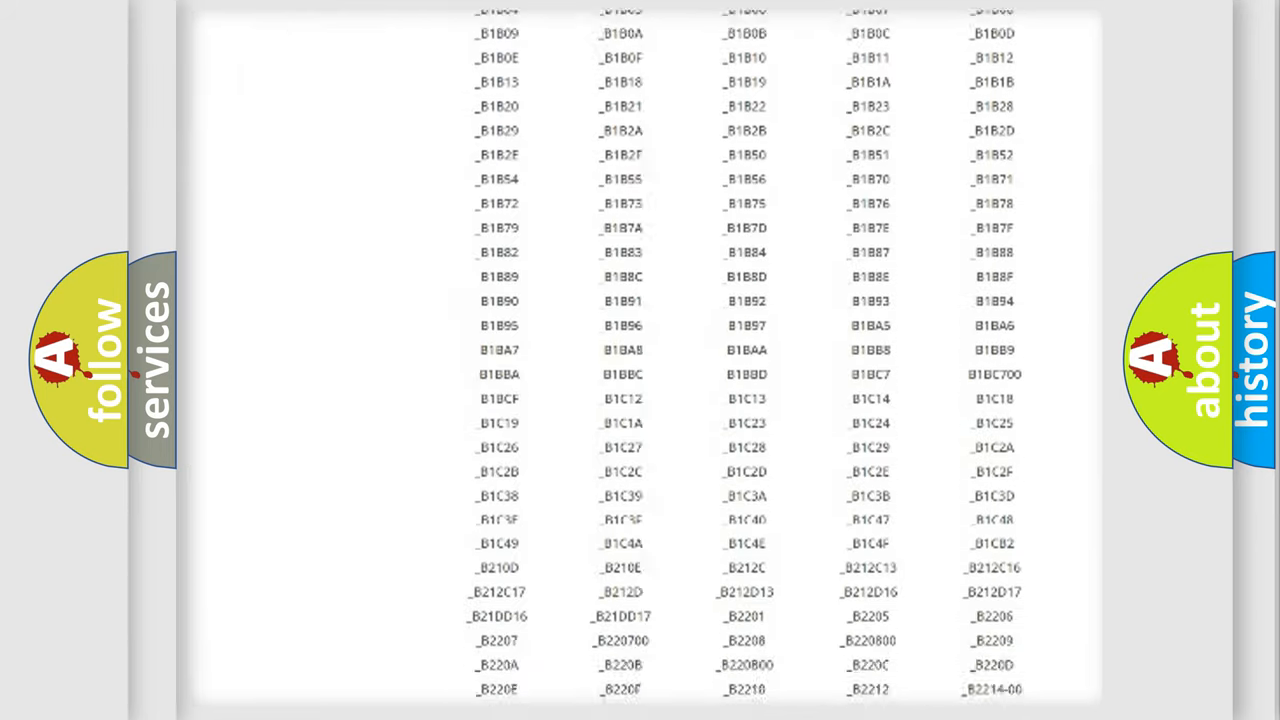
pyautogui.scroll(-3)
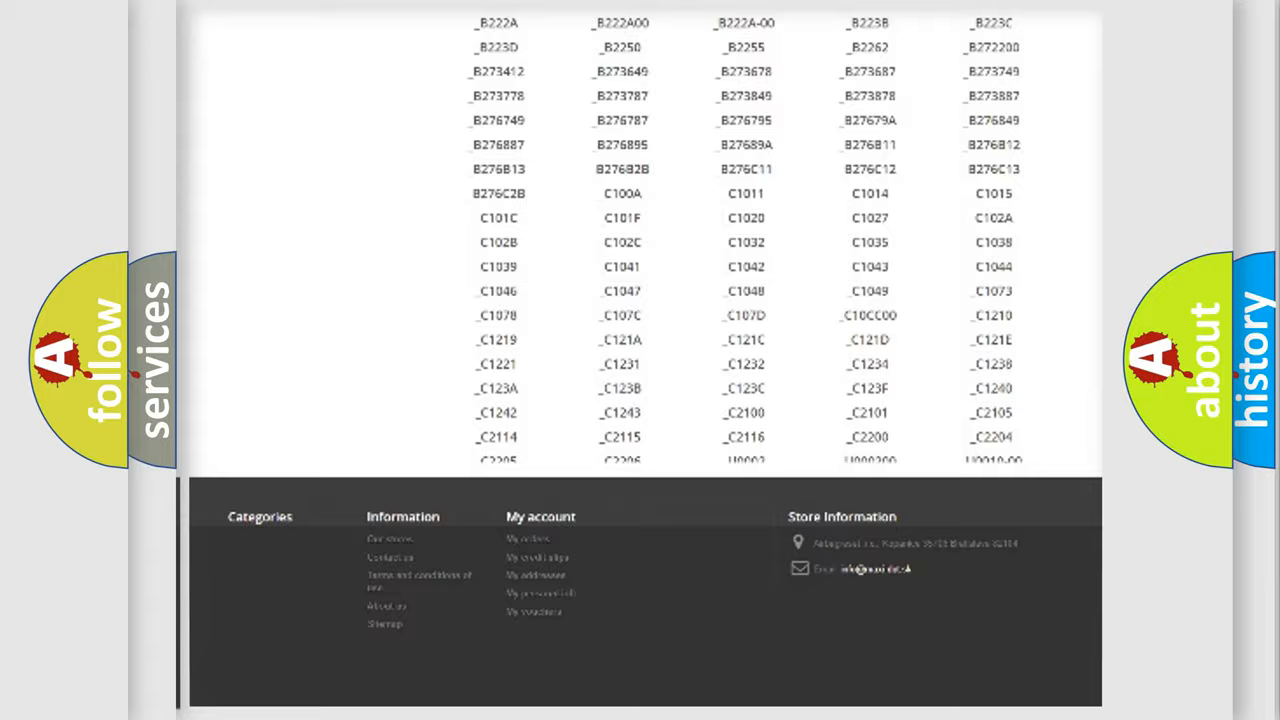
pyautogui.scroll(3)
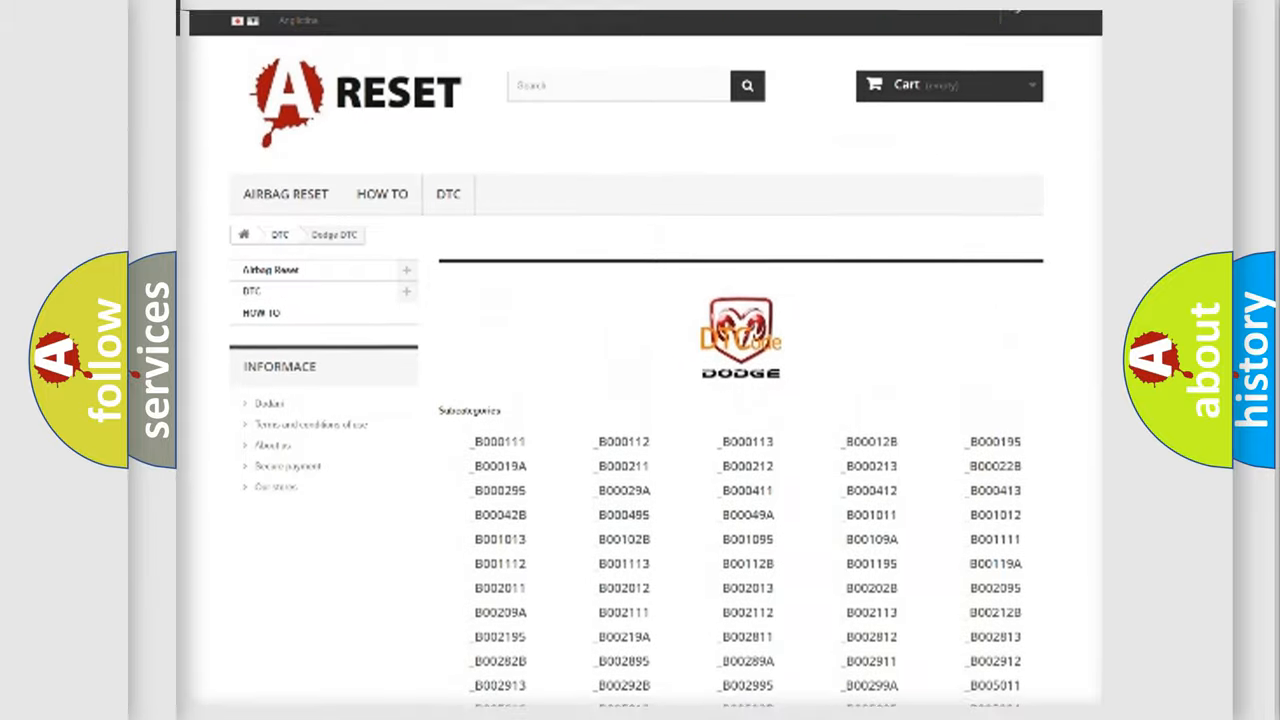